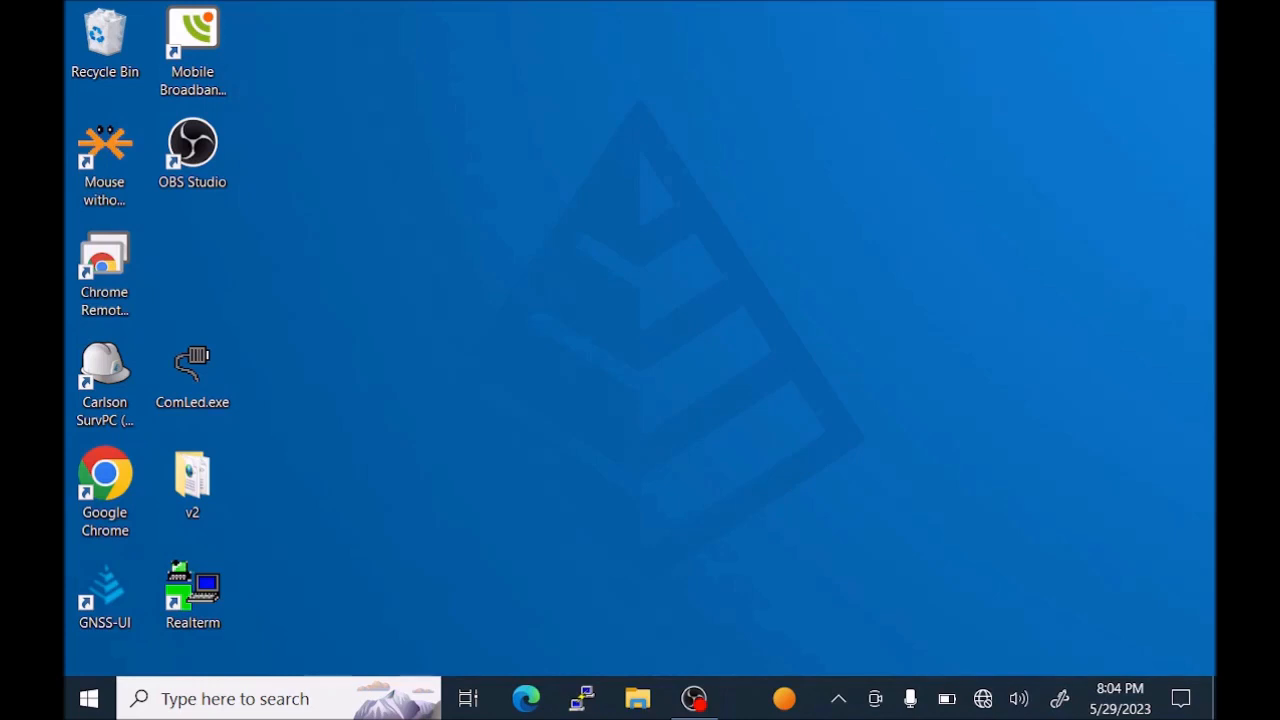
Show the taskbar network panel listing FloLive LTE disconnected, roaming, with Wi-Fi off
click(984, 698)
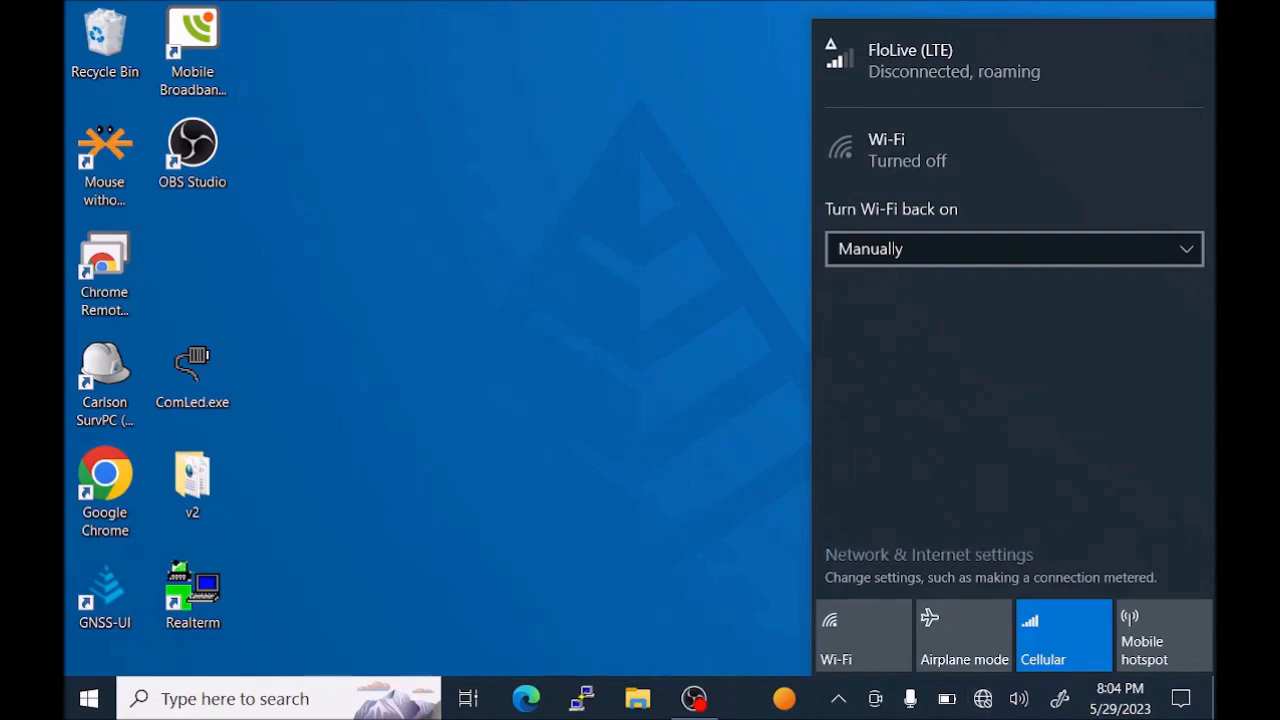
Go to Network & Internet > Cellular and reach the FloLive data roaming options
click(928, 554)
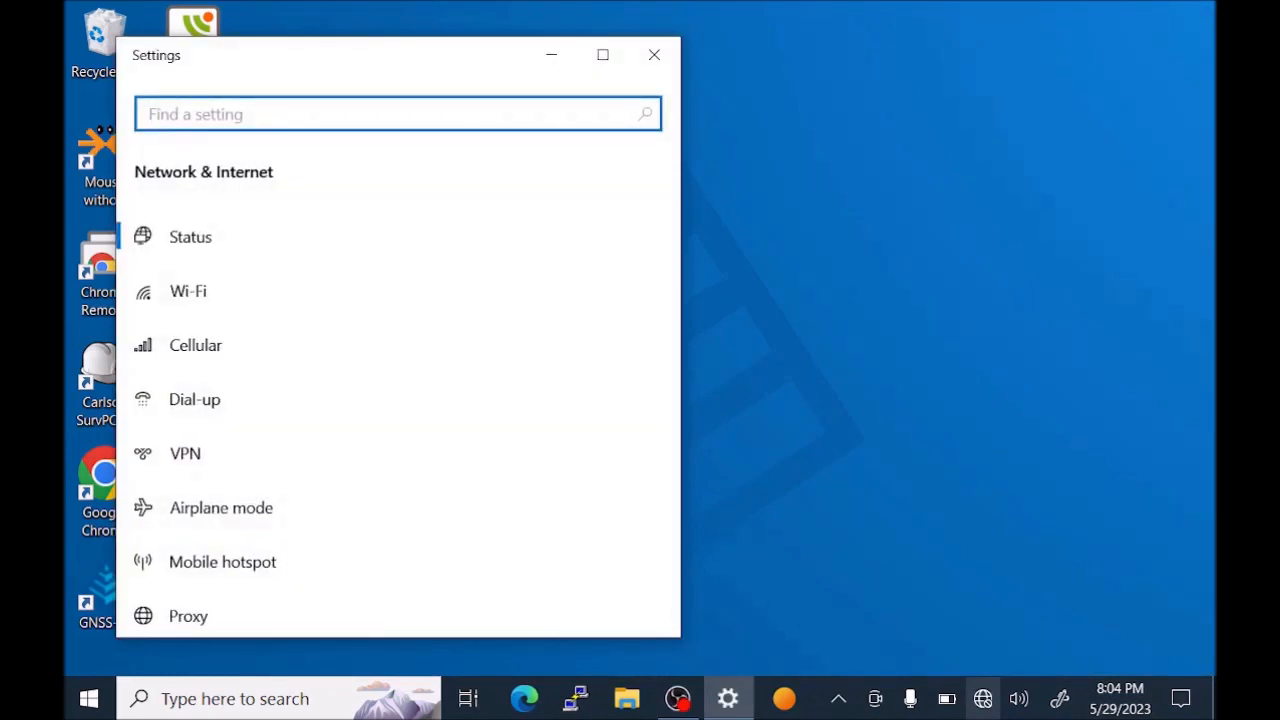
click(196, 344)
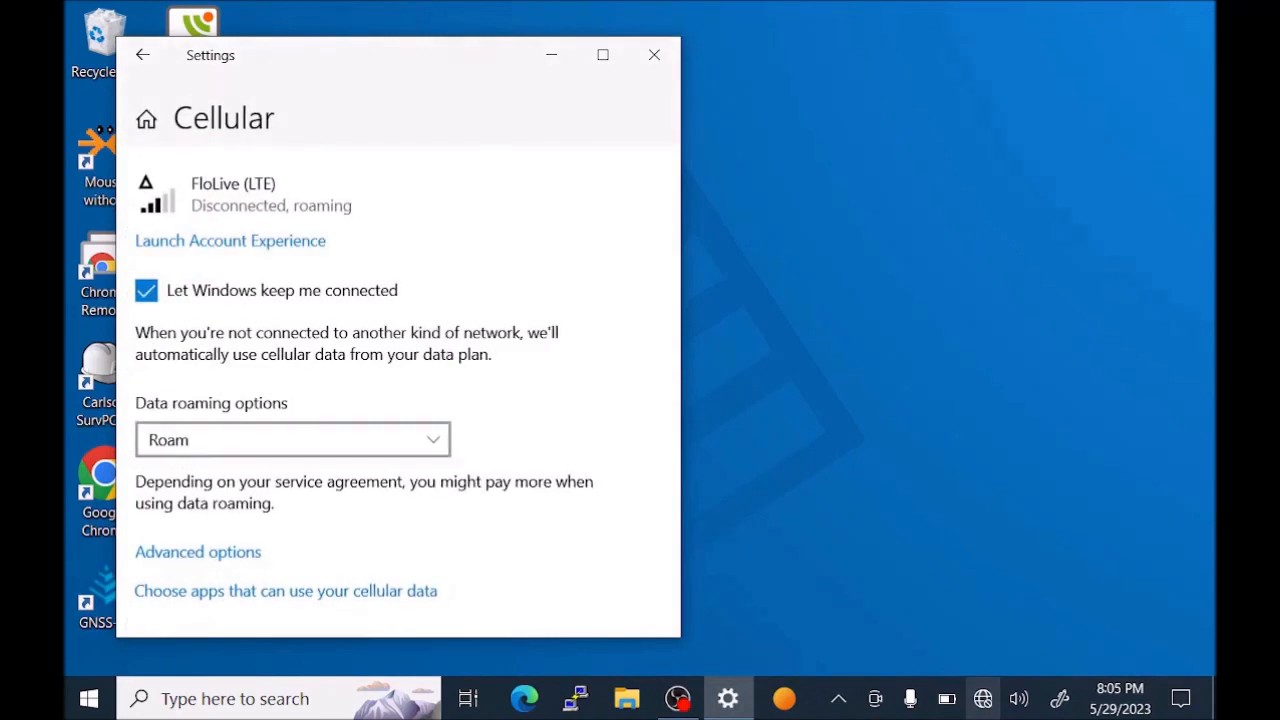
scroll(down, 3)
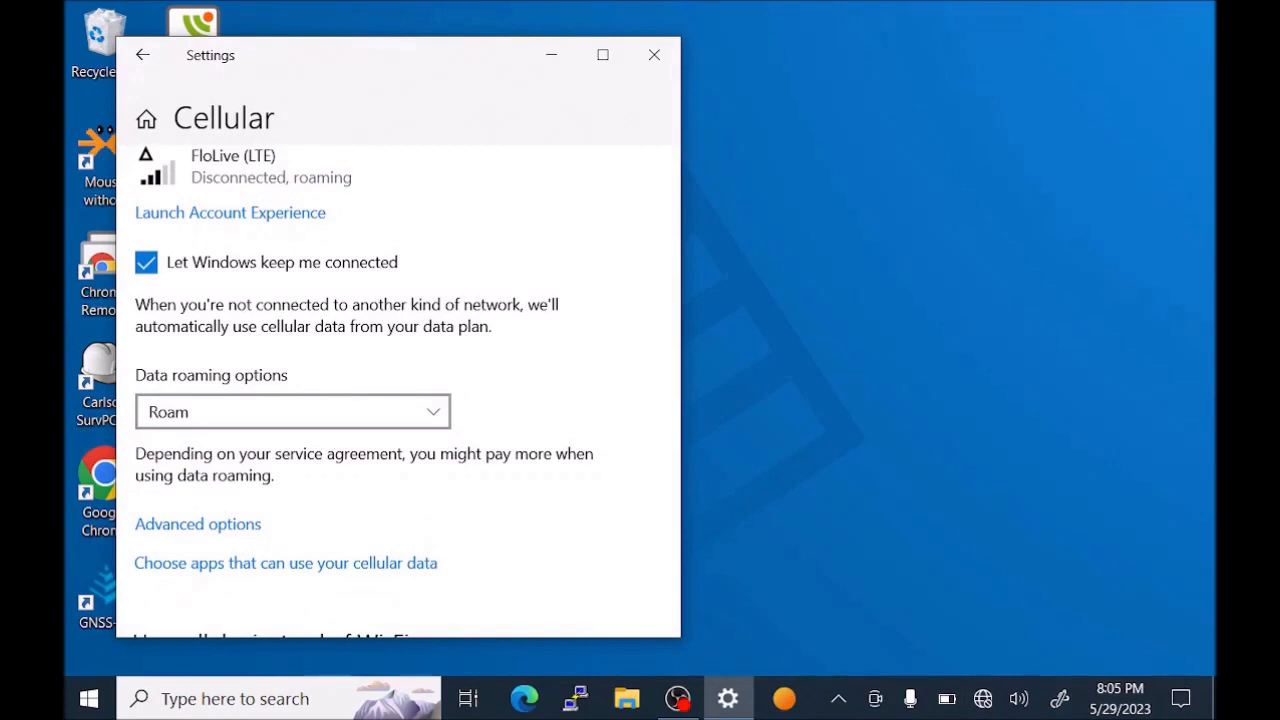
scroll(down, 3)
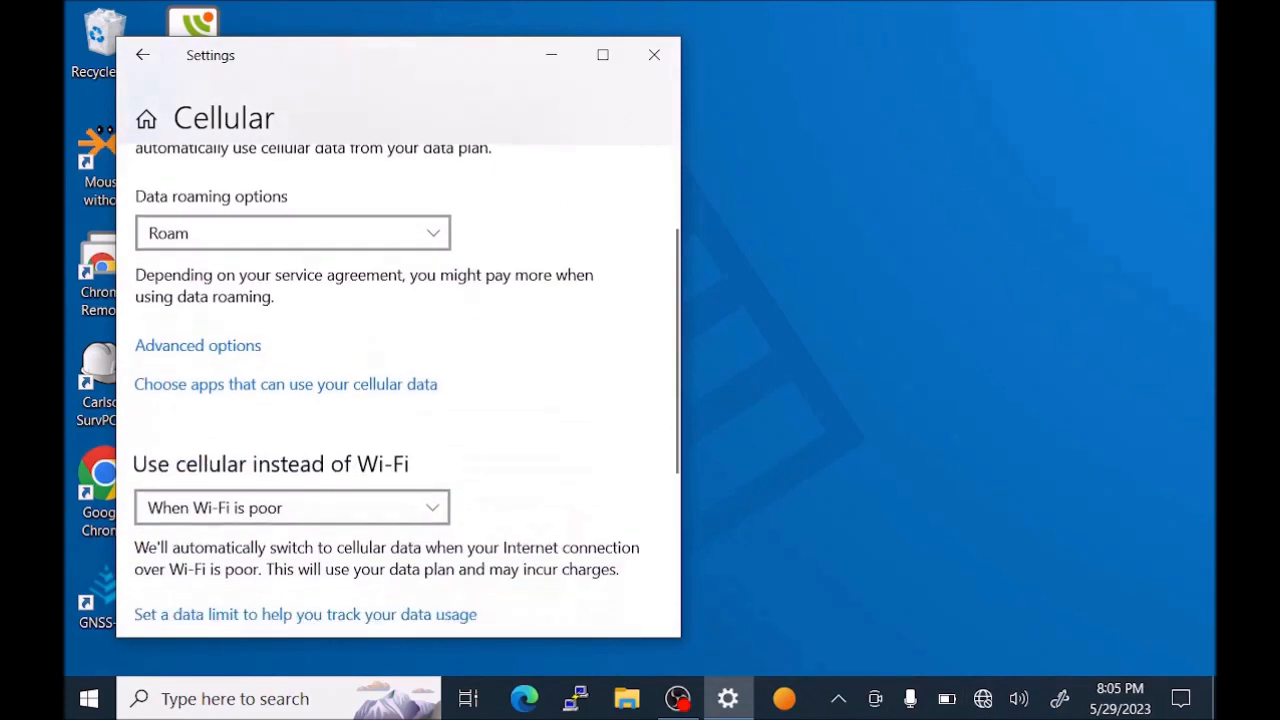
click(292, 232)
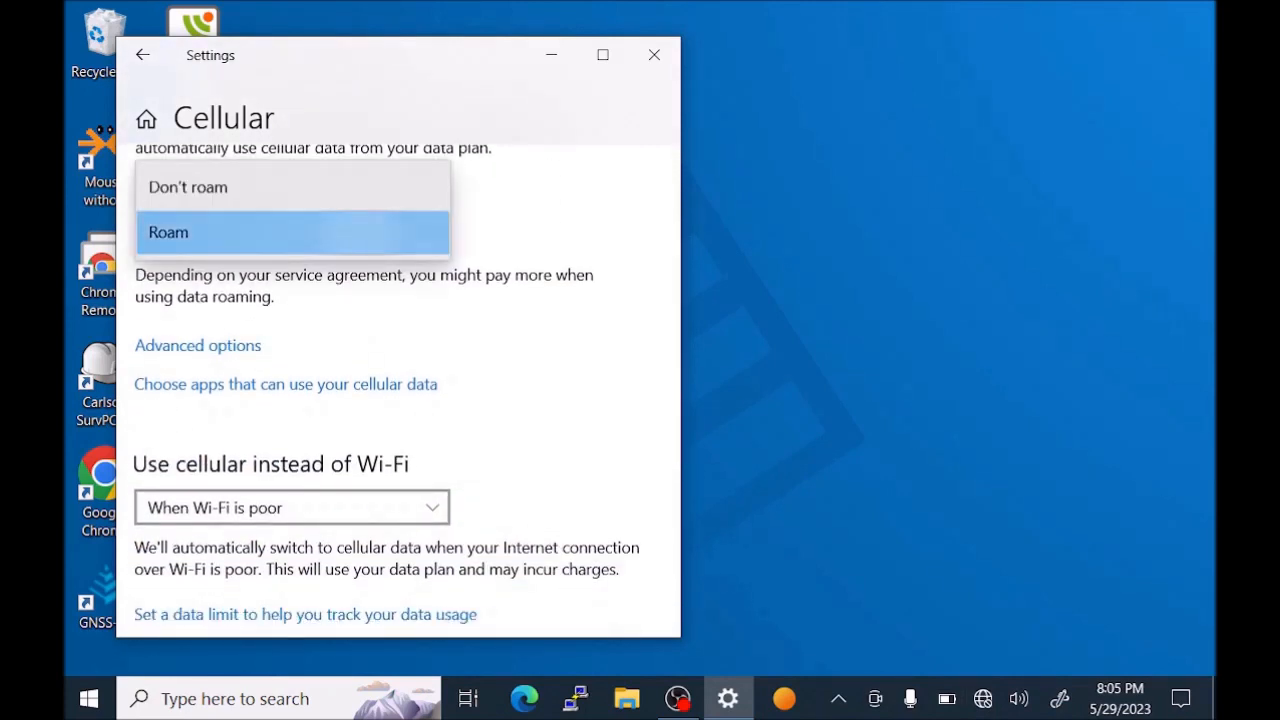
Reach the FloLive LTE advanced options down to the APN settings section
click(168, 232)
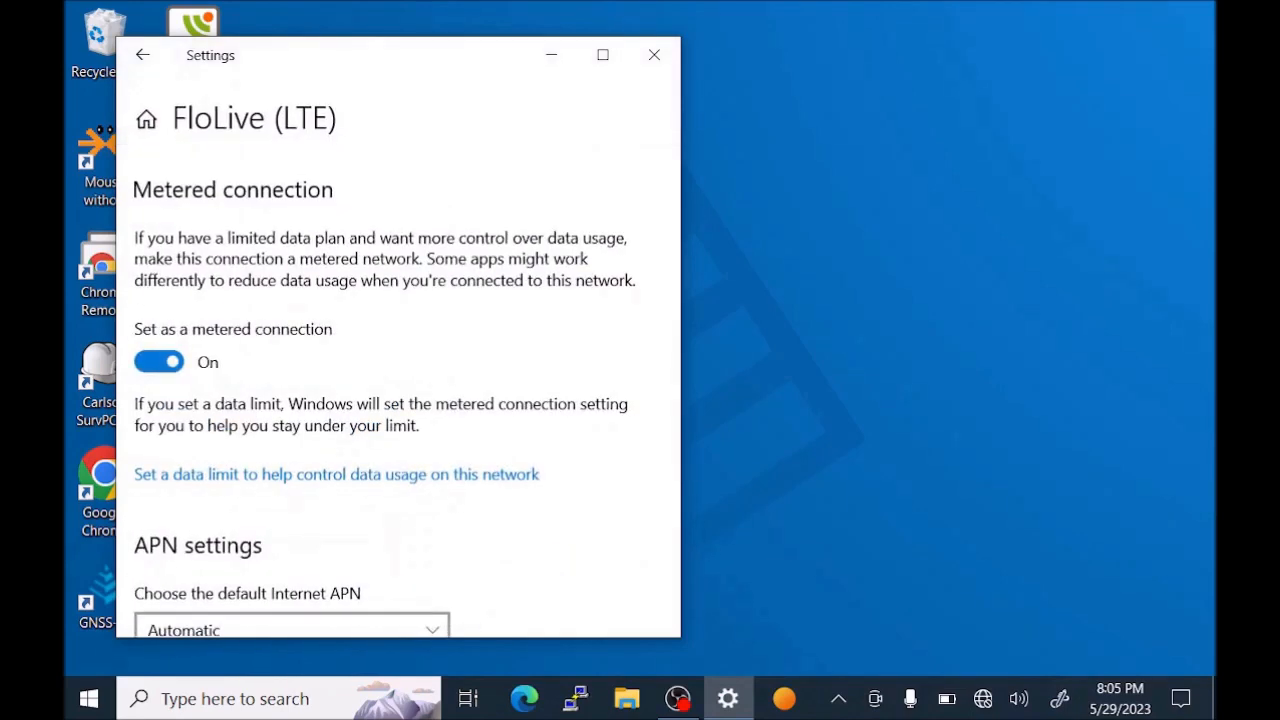
scroll(down, 3)
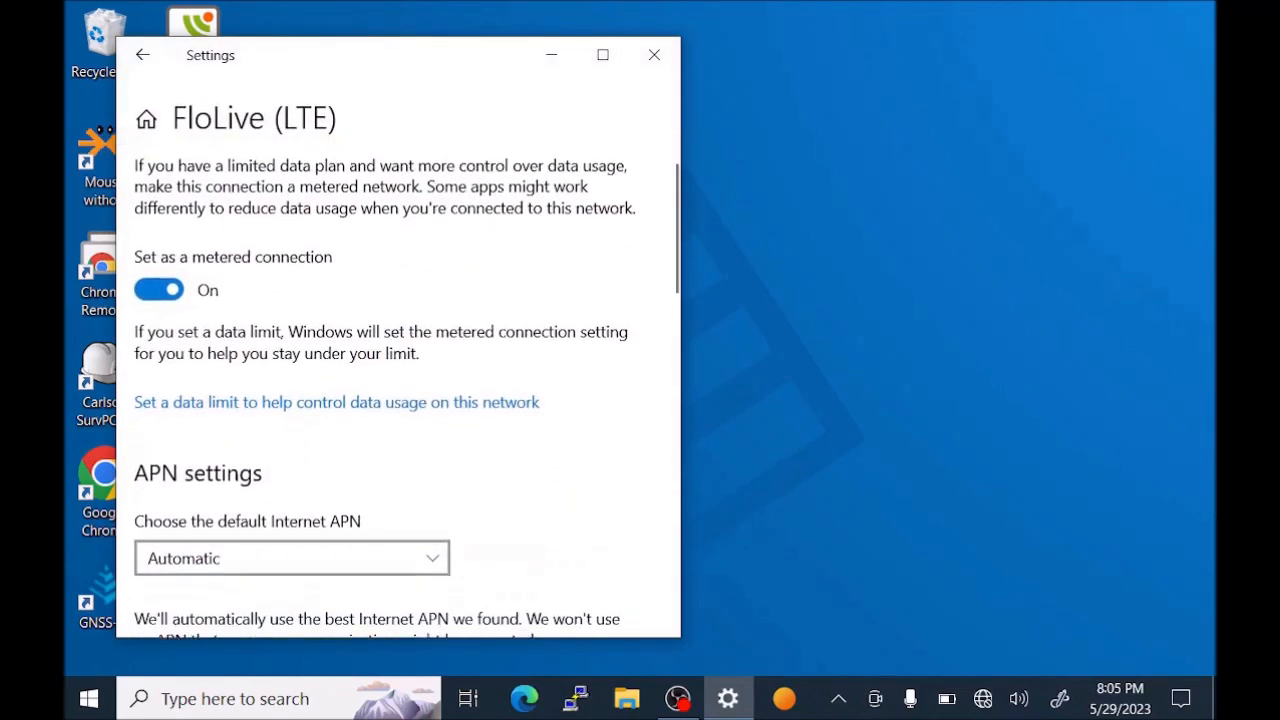
scroll(down, 3)
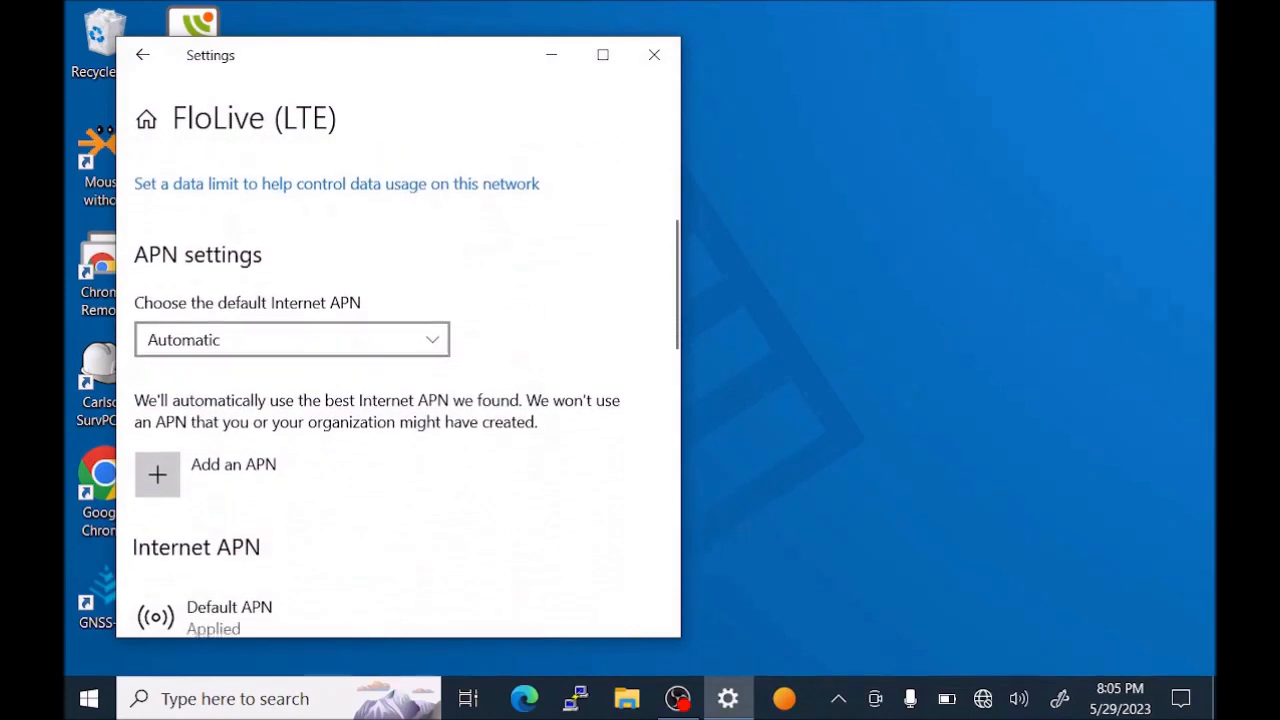
scroll(down, 3)
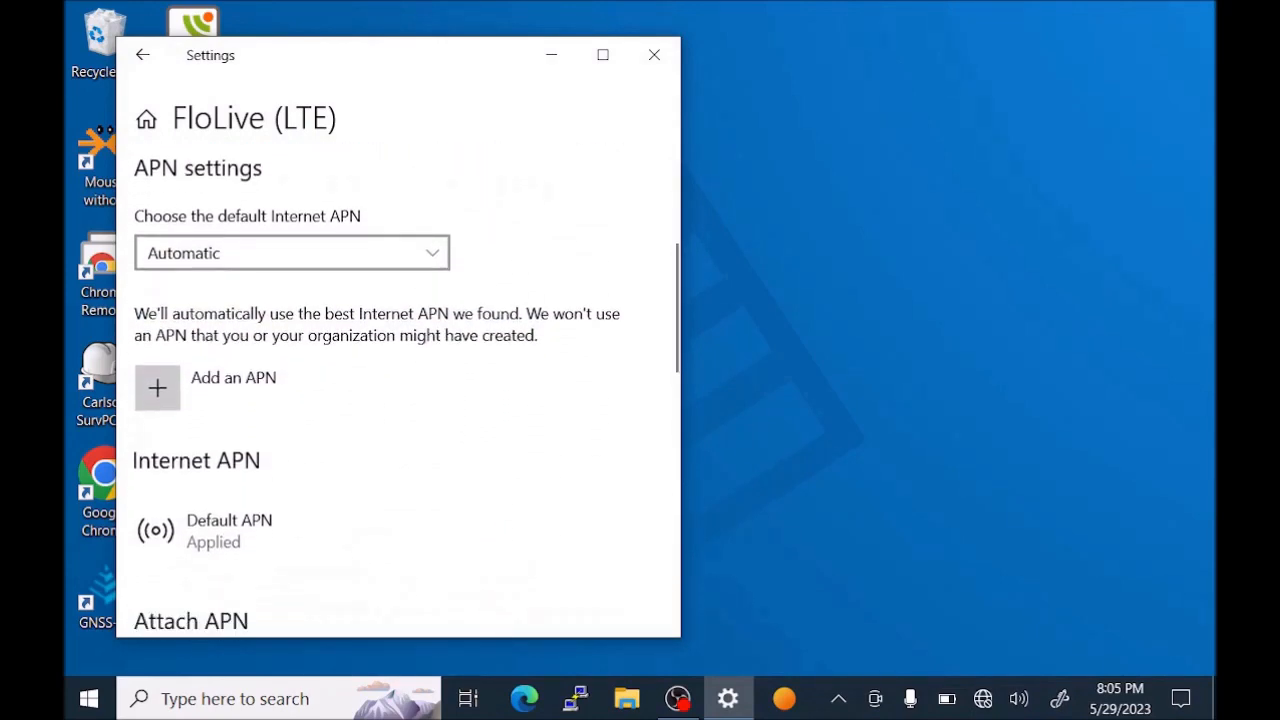
scroll(down, 3)
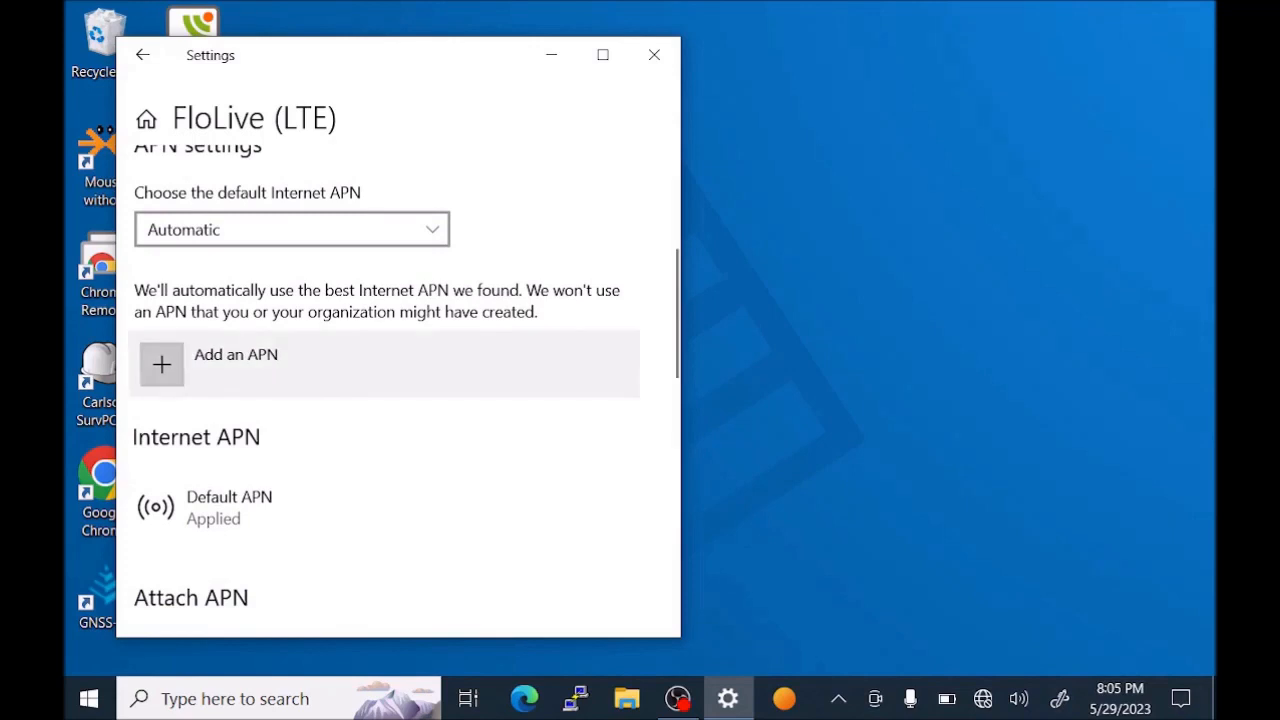
Start a new APN profile named 'RTK Mobile' with APN address flolive.net
click(236, 364)
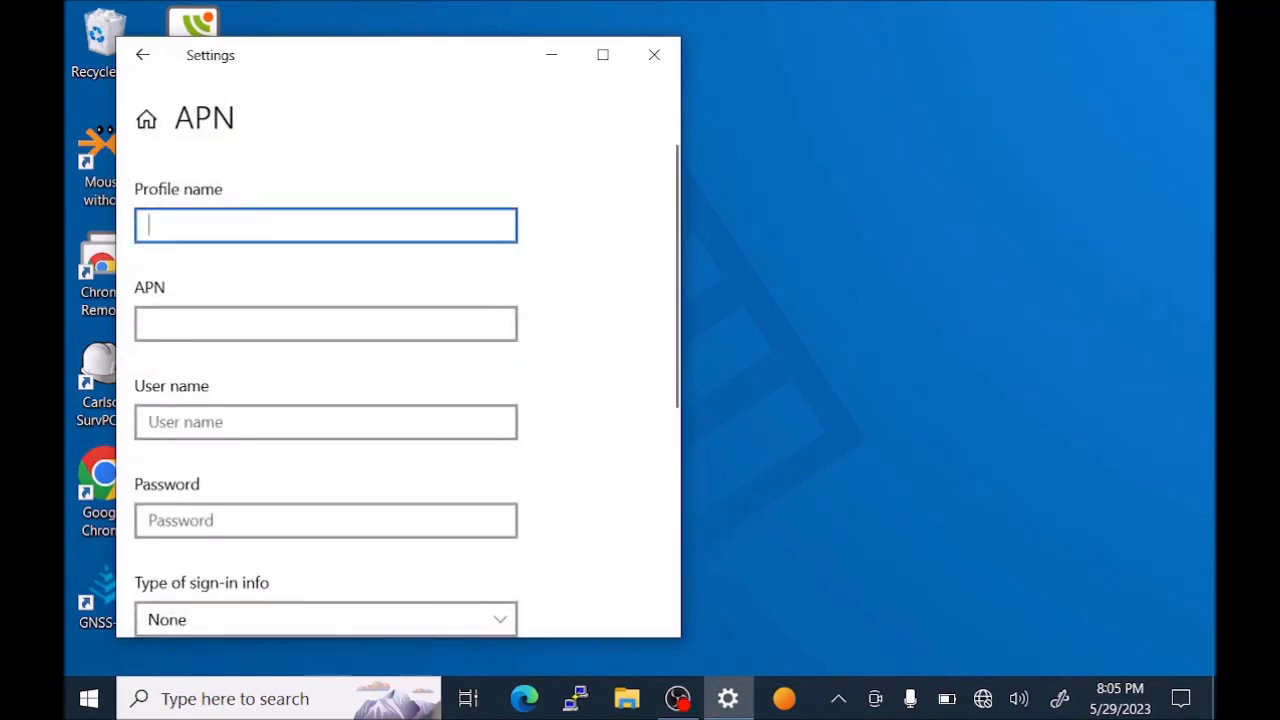
click(324, 224)
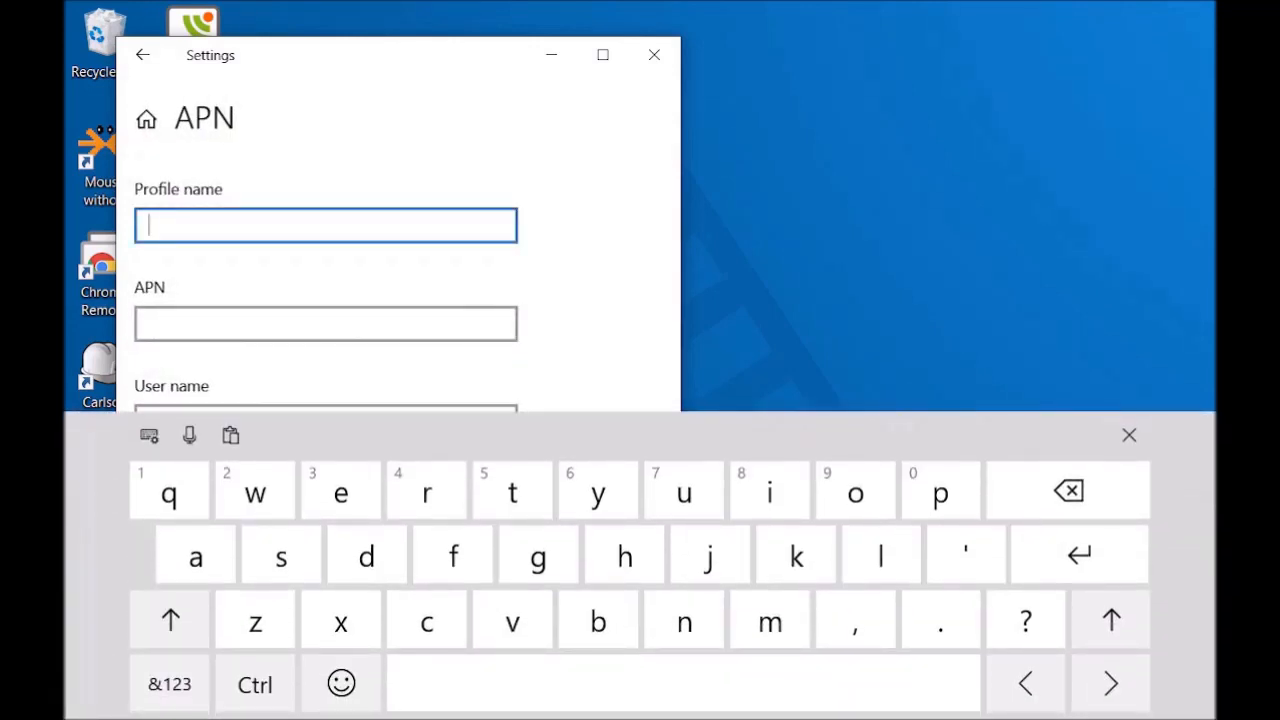
text(RTK Mobil)
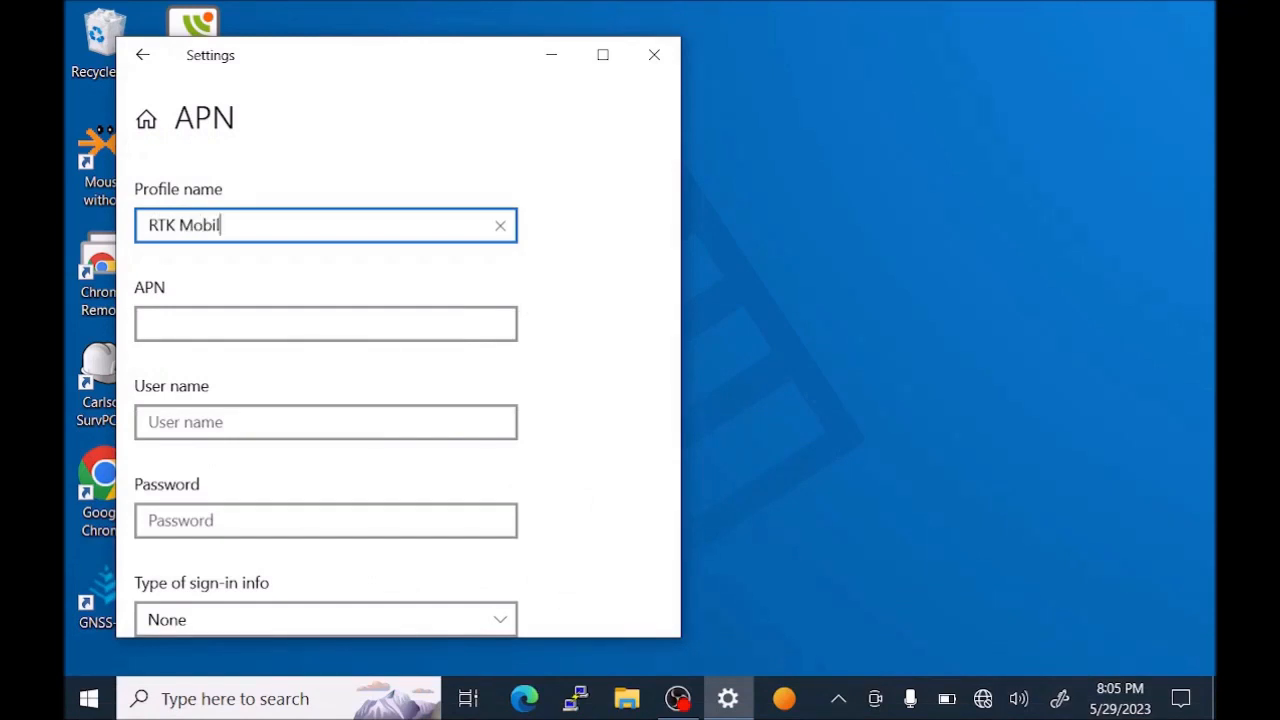
text(e)
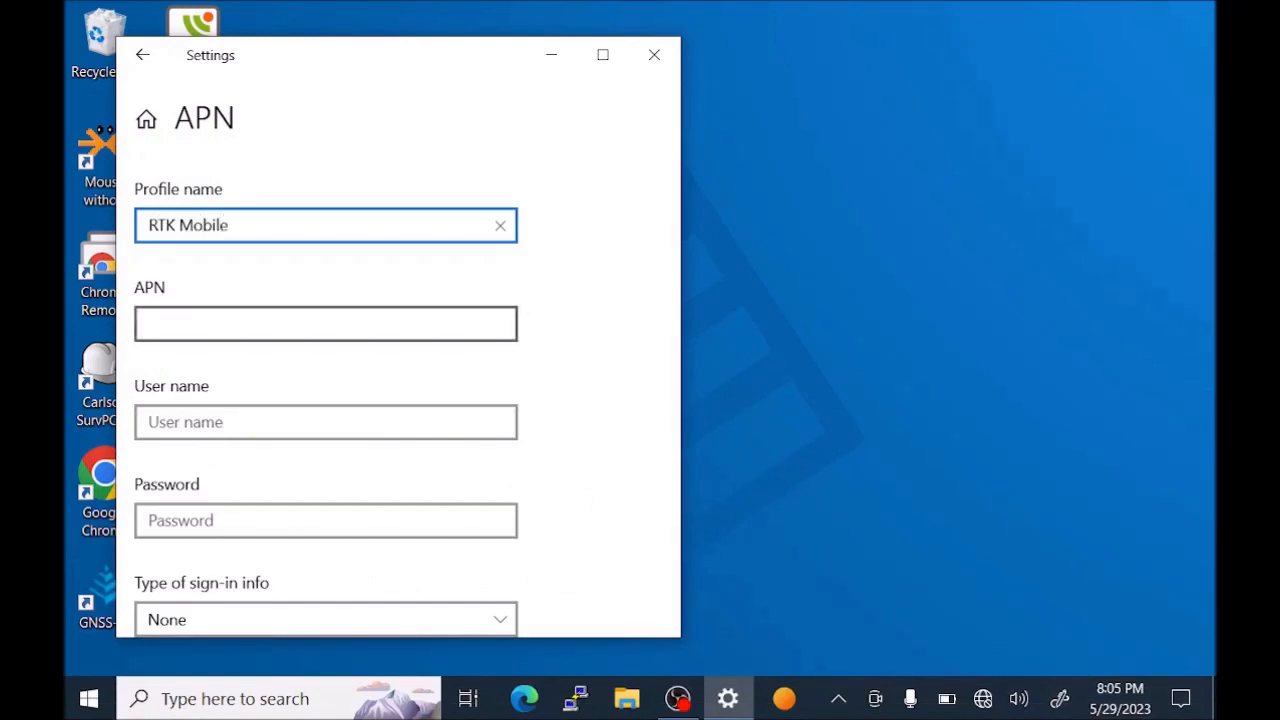
click(324, 324)
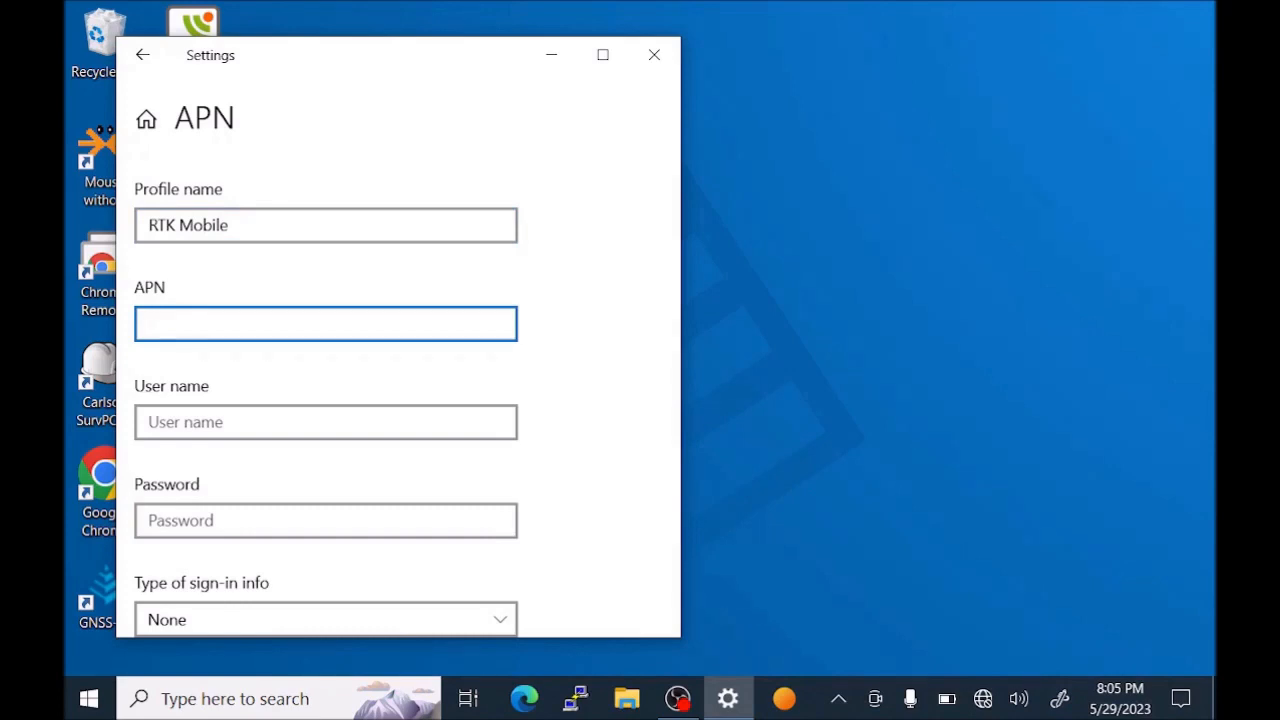
text(flolive.net)
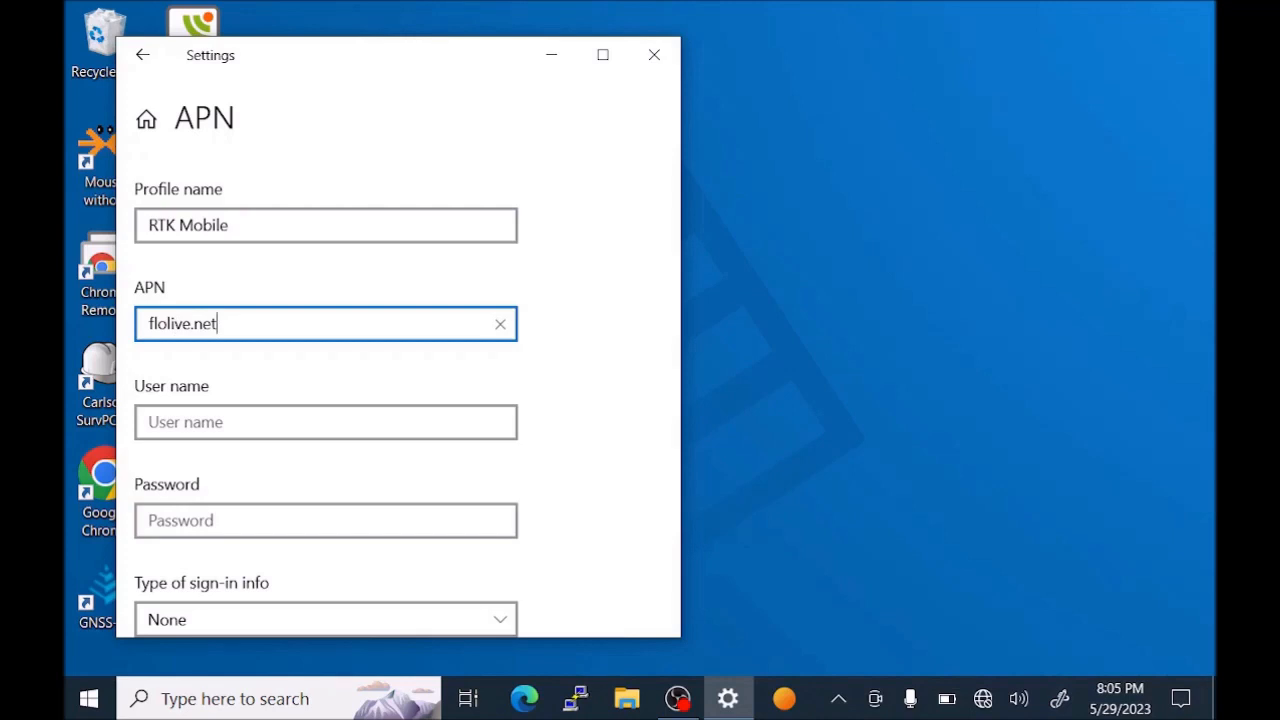
scroll(down, 3)
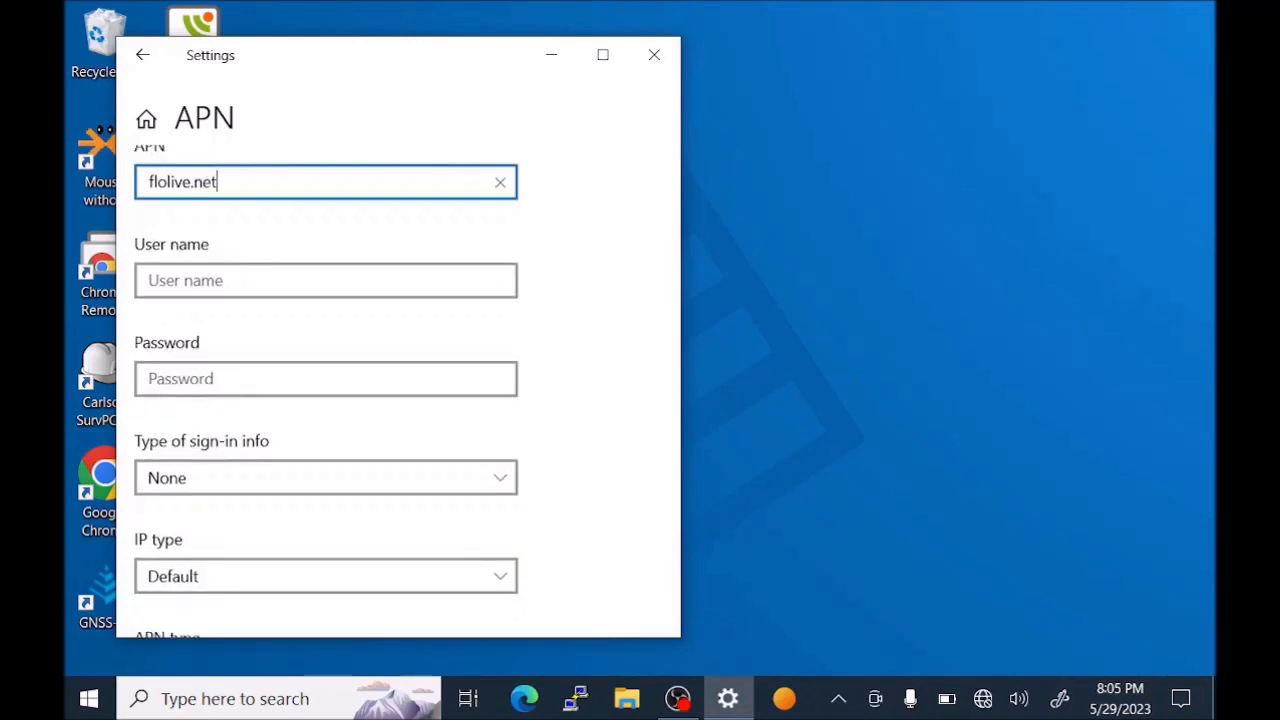
scroll(down, 3)
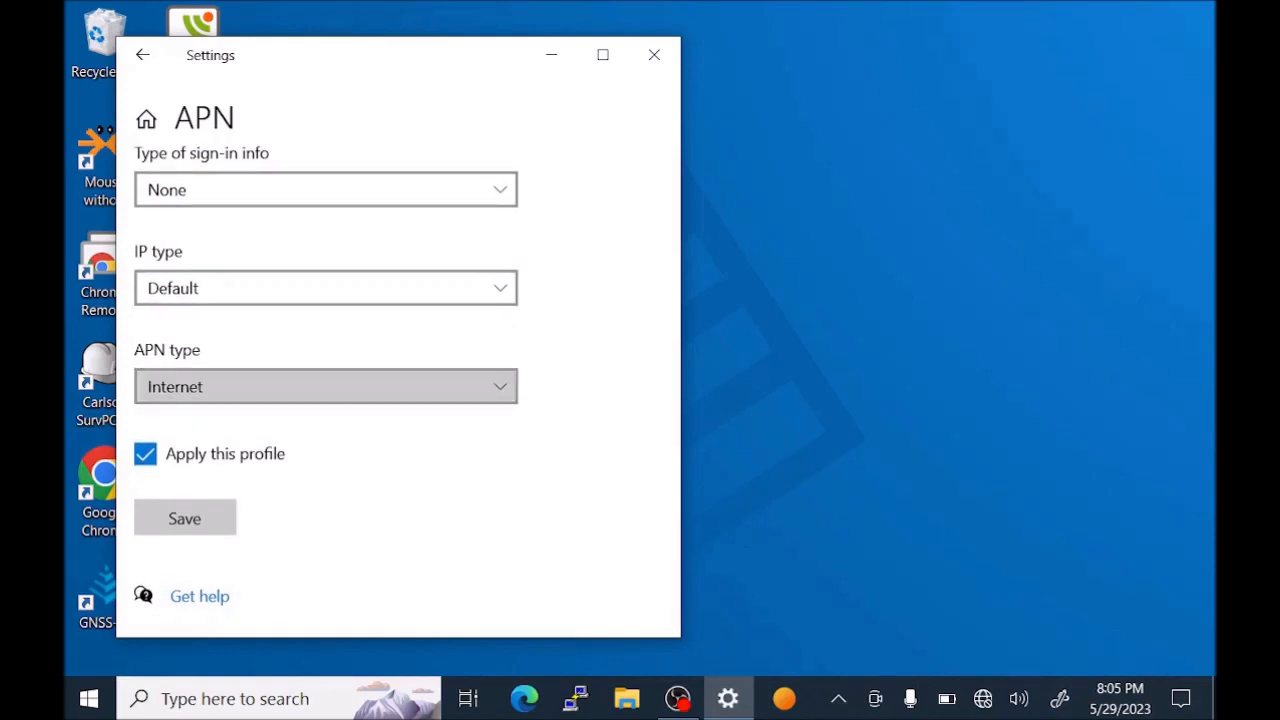
Set the APN type to Internet and attach, with the profile set to apply
click(324, 388)
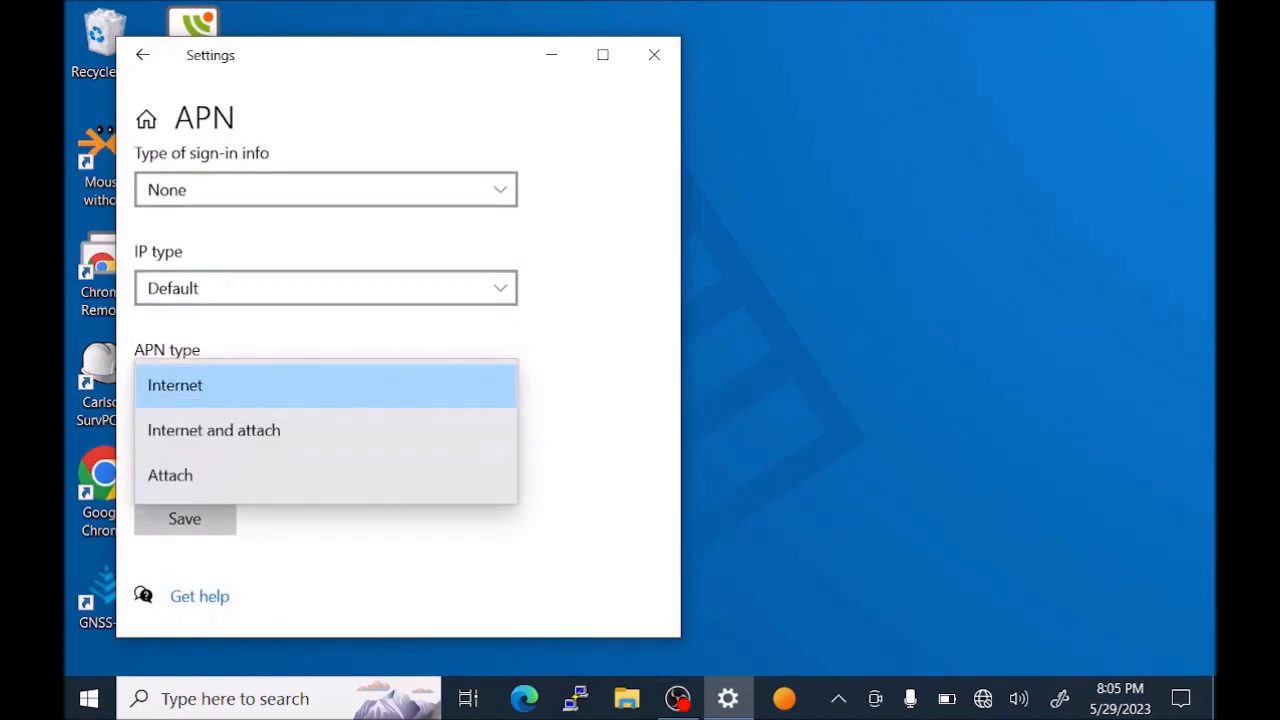
click(212, 430)
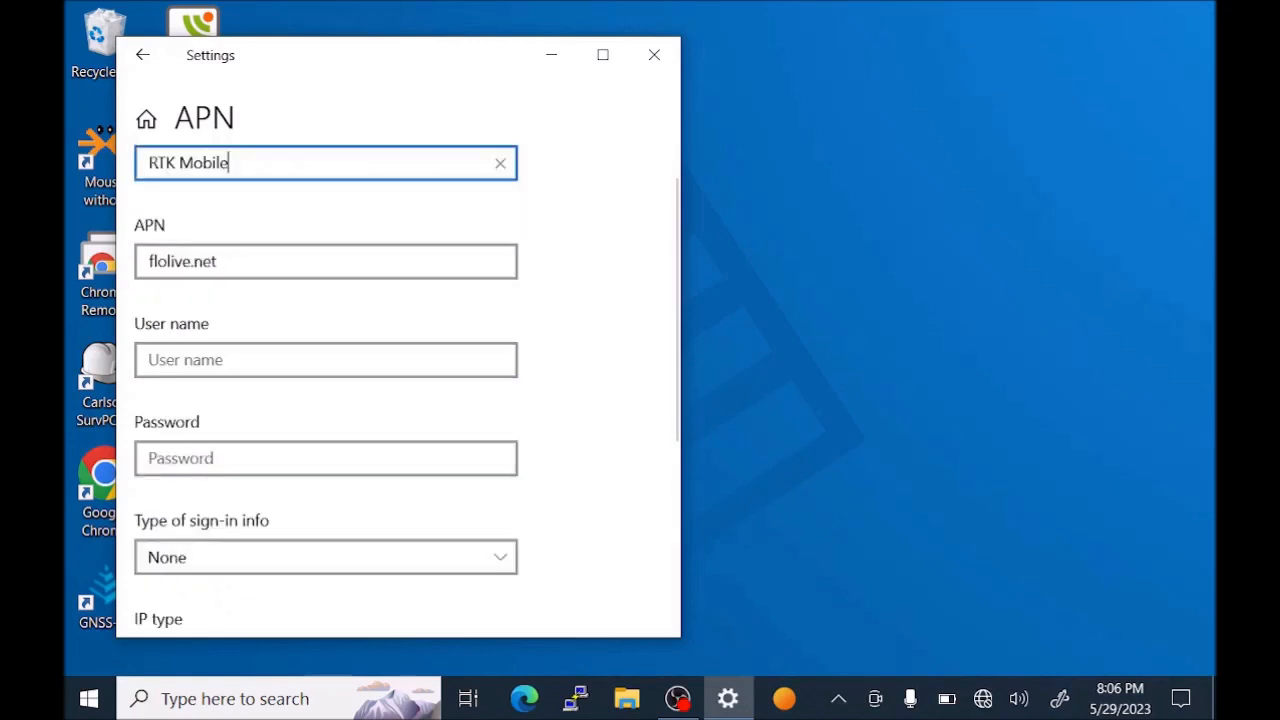
scroll(down, 3)
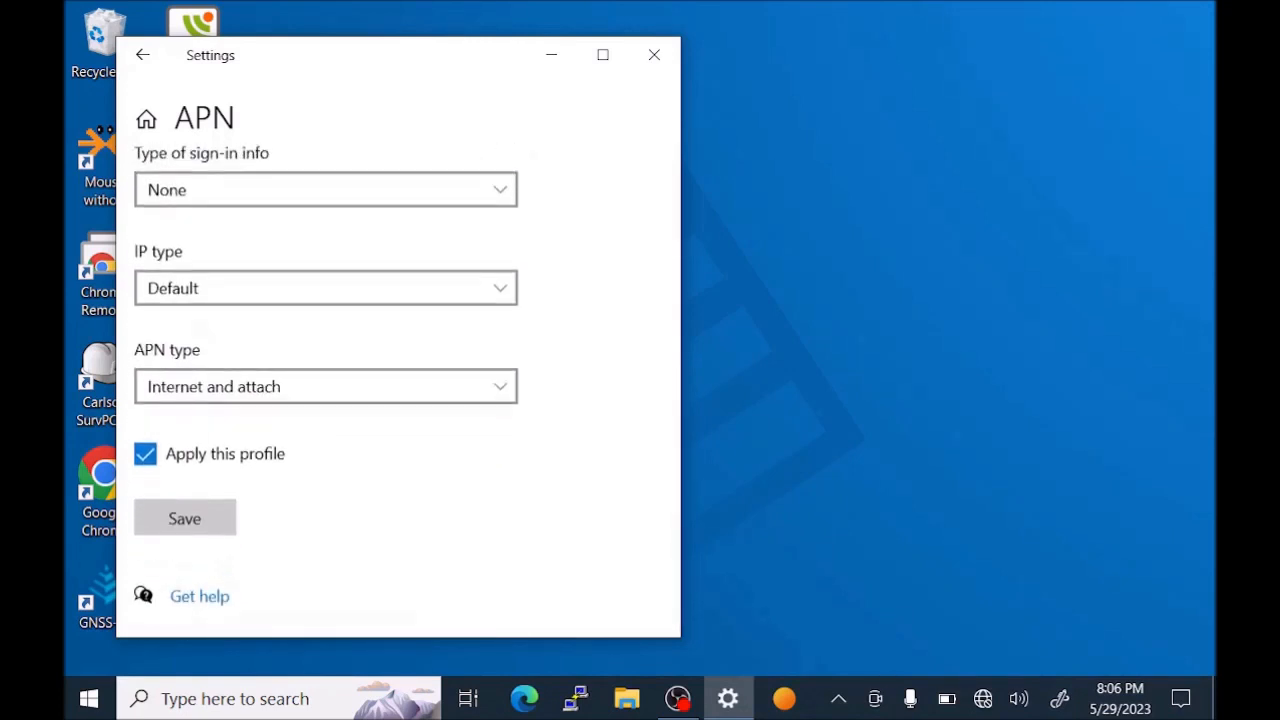
Save the RTK Mobile APN profile, confirm the saved message and close Settings
click(184, 518)
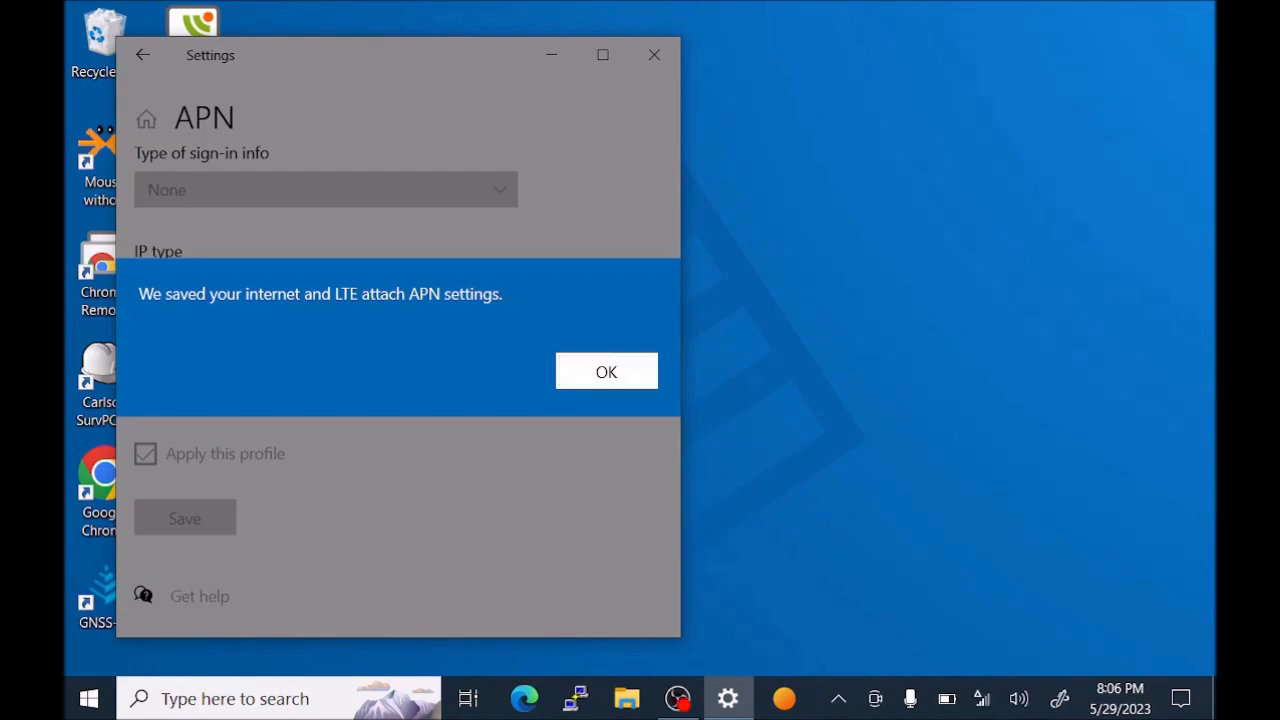
click(606, 370)
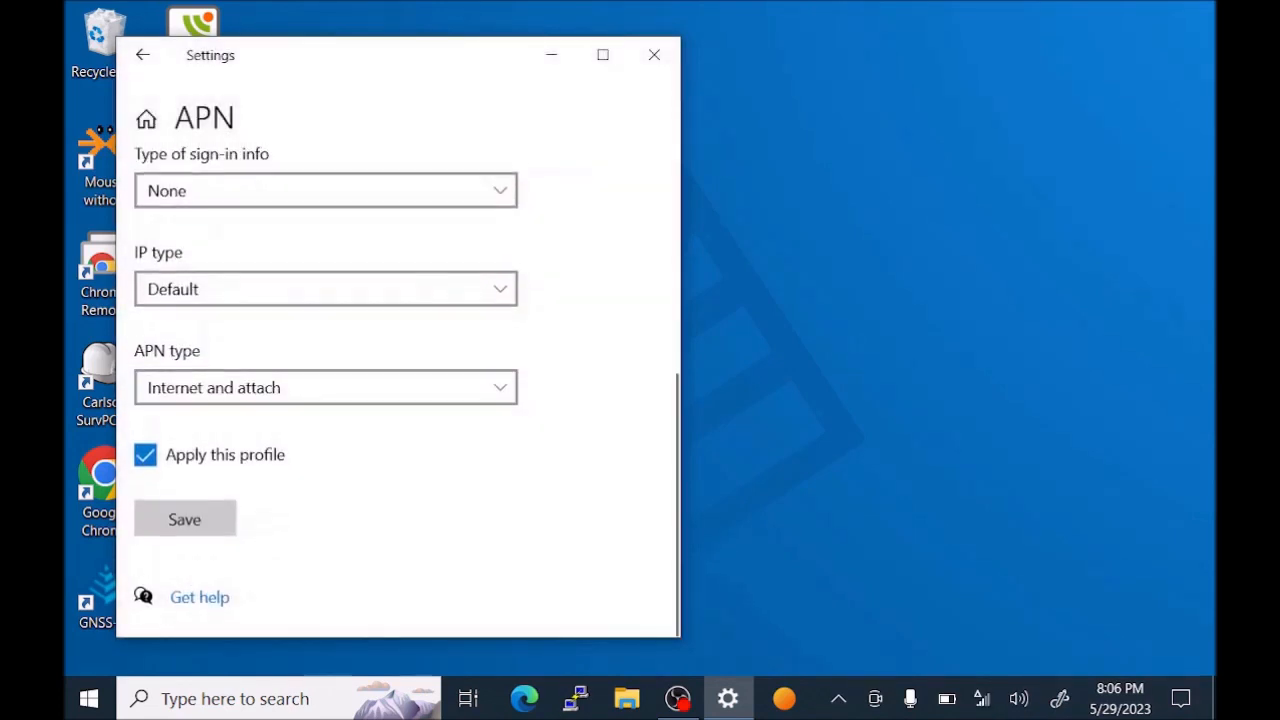
click(142, 56)
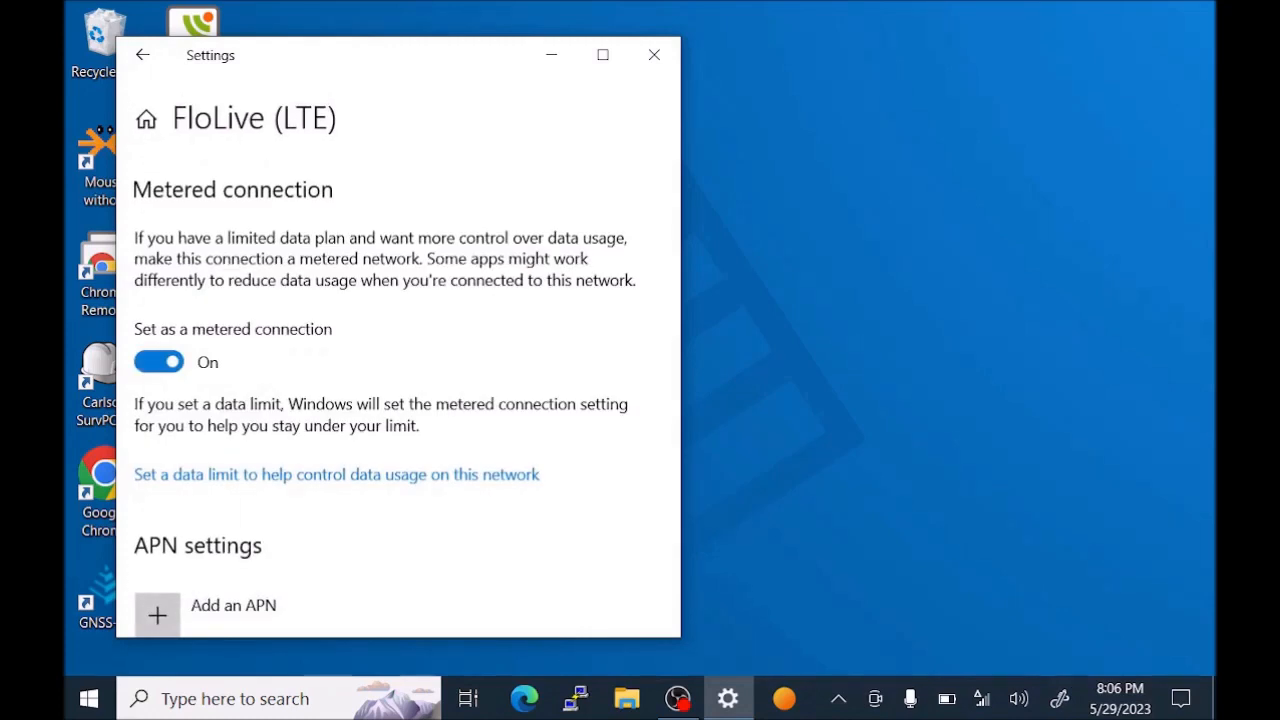
click(654, 56)
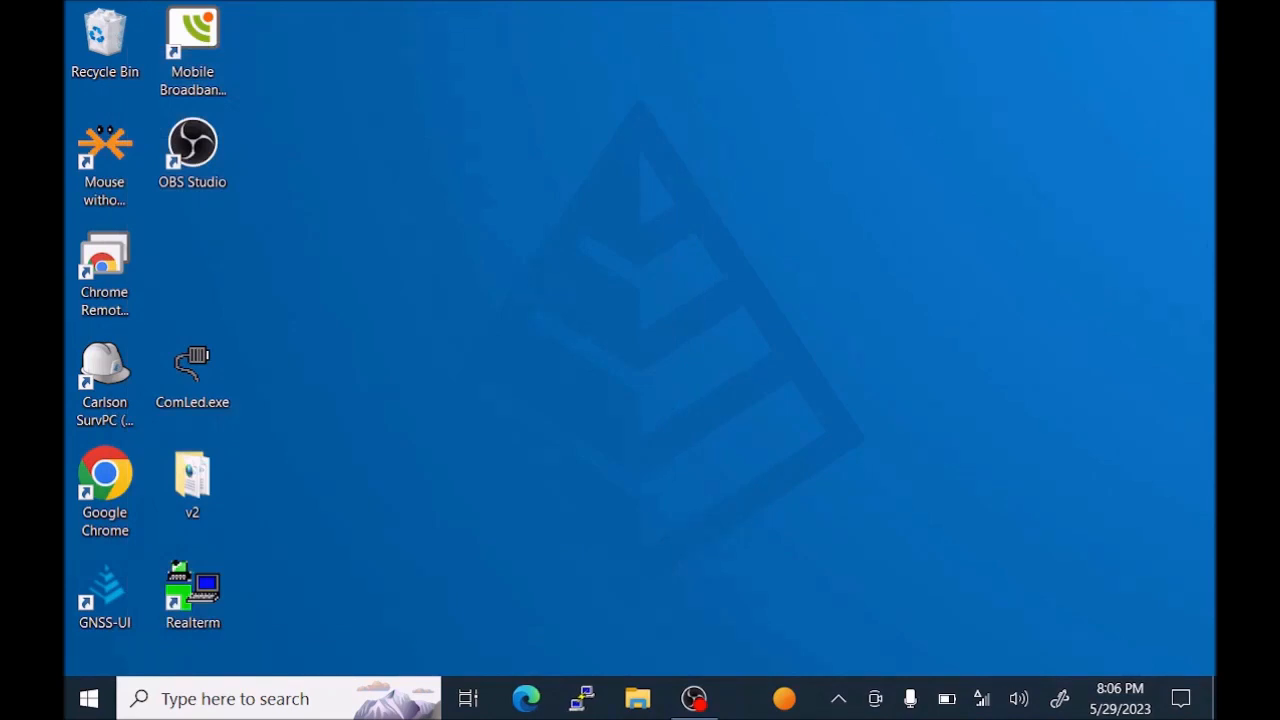
Show the taskbar network panel now reporting FloLive LTE as Connected, roaming
click(982, 698)
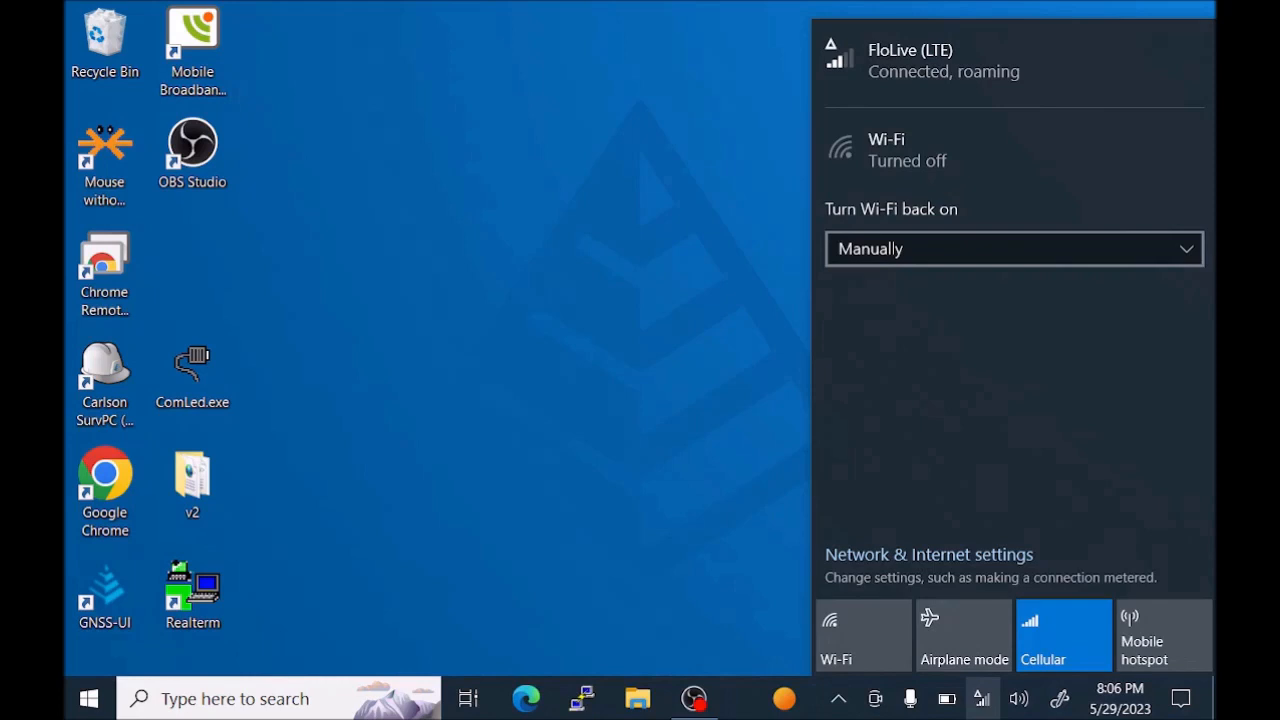
Launch Edge and begin entering the RTK Mobile site address ('r')
click(524, 698)
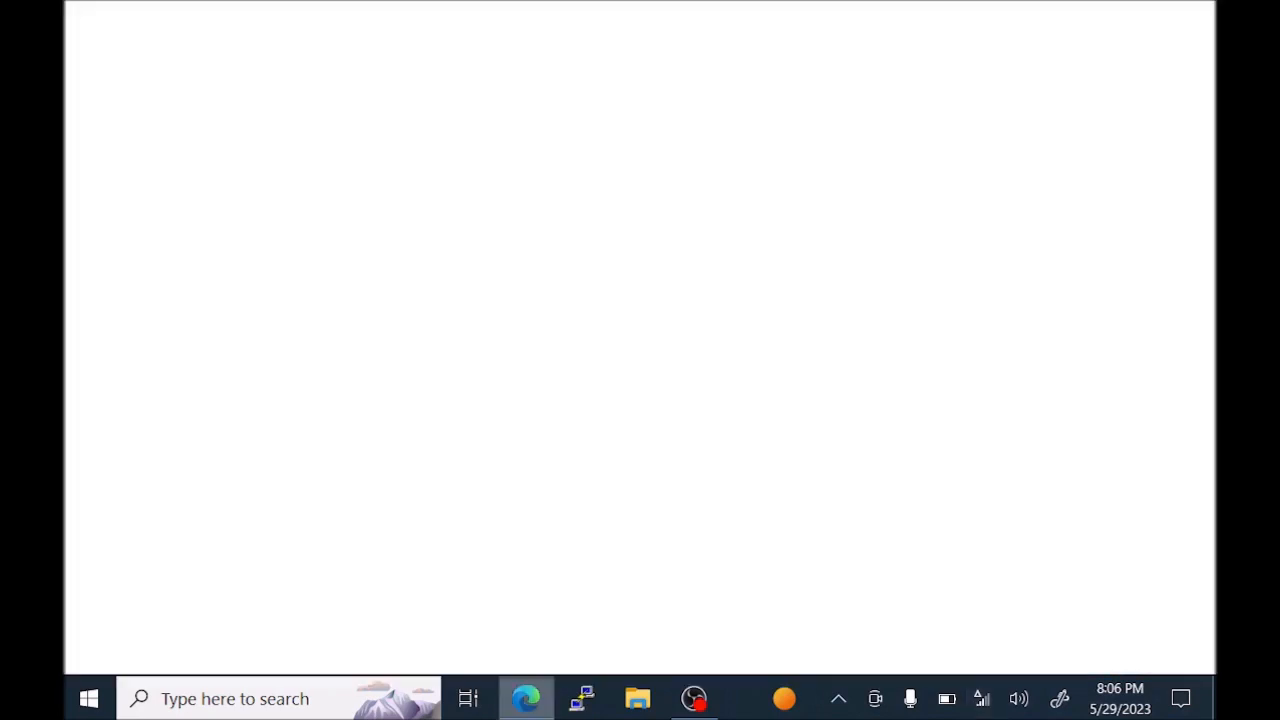
click(524, 698)
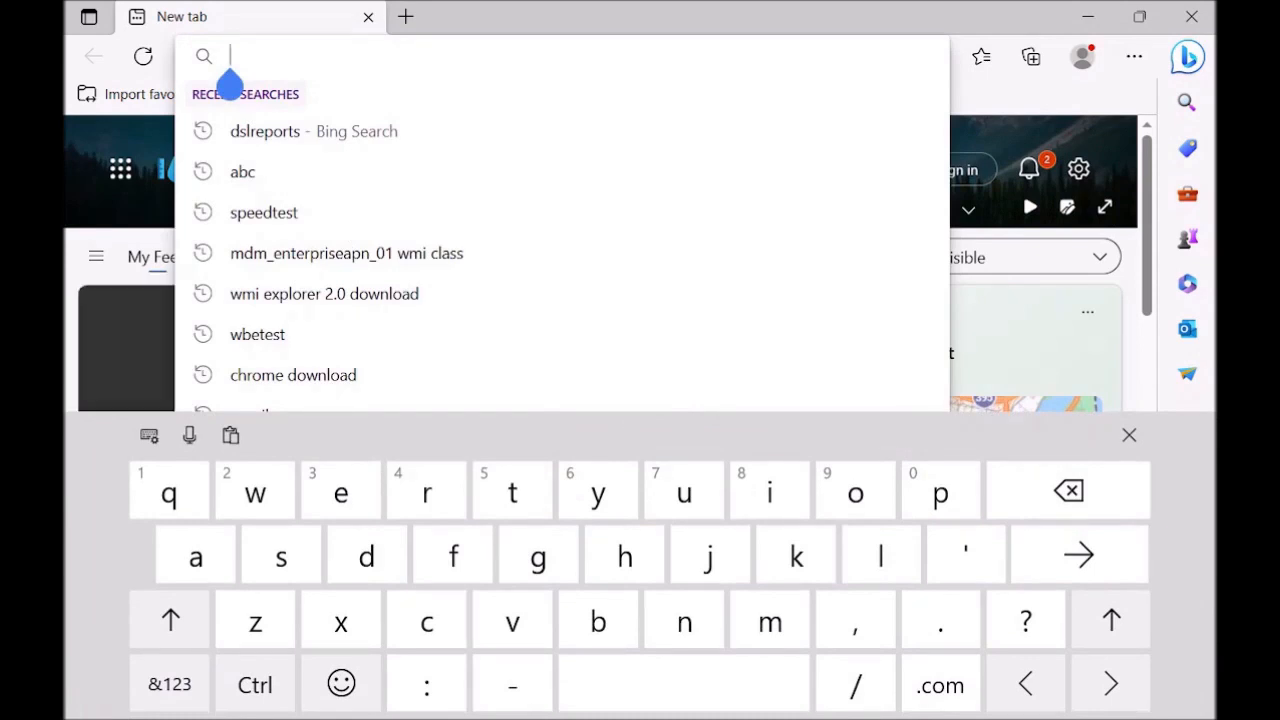
text(r)
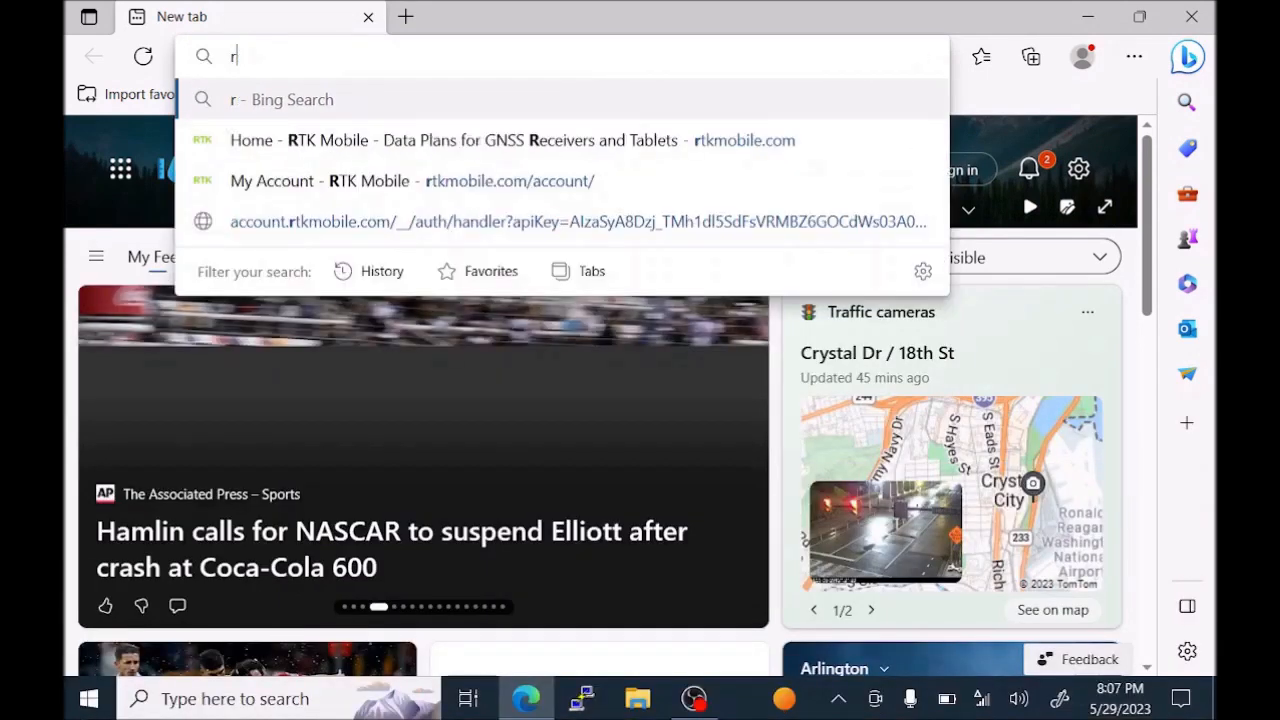